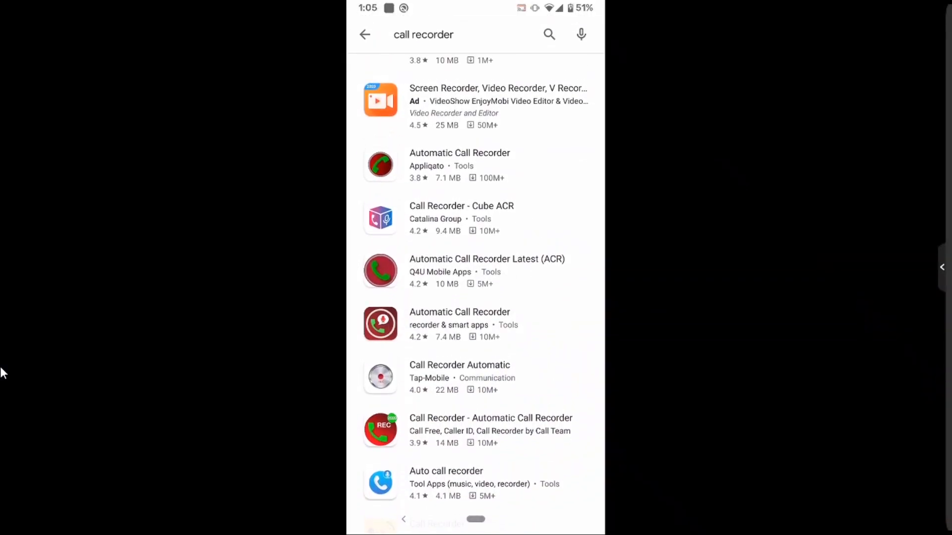
- Scroll the call recorder results and open the Call Recorder - Cube ACR listing
{"action": "scroll", "scroll_direction": "down", "scroll_amount": 3}
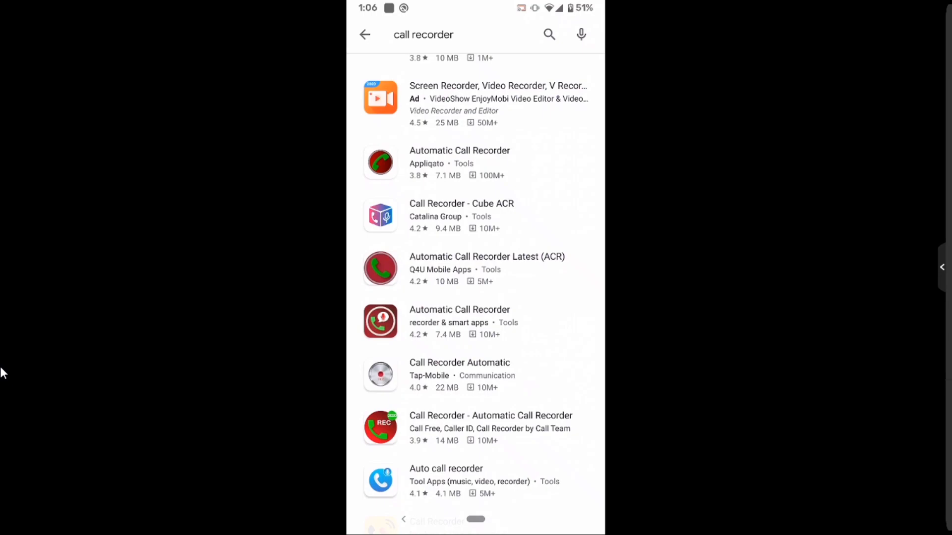
{"action": "scroll", "scroll_direction": "down", "scroll_amount": 3}
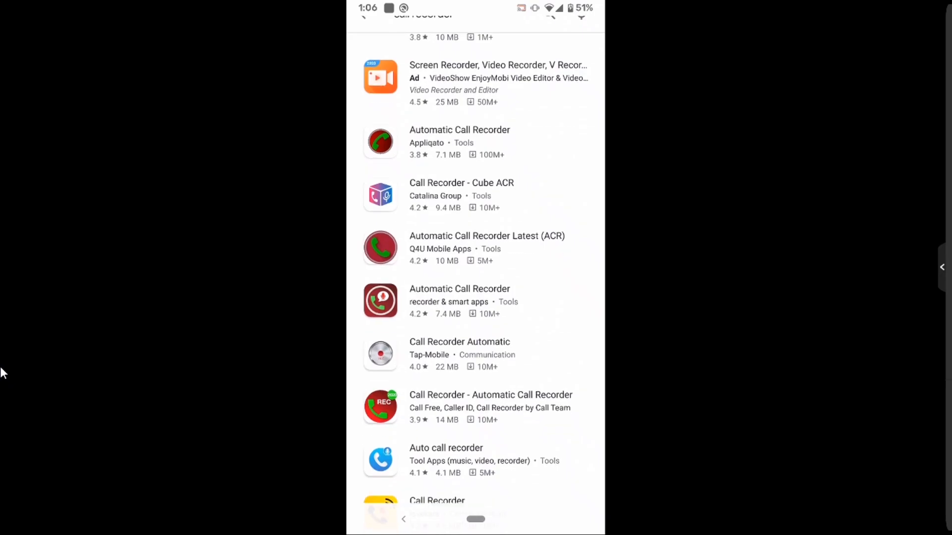
{"action": "left_click", "coordinate": [461, 194]}
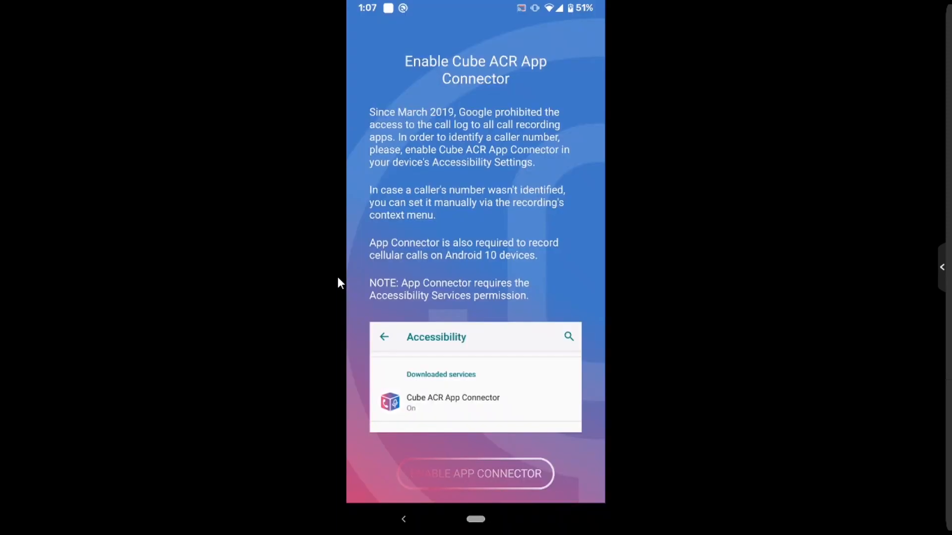
- Open accessibility settings from Enable App Connector and select Cube ACR App Connector
{"action": "left_click", "coordinate": [475, 473]}
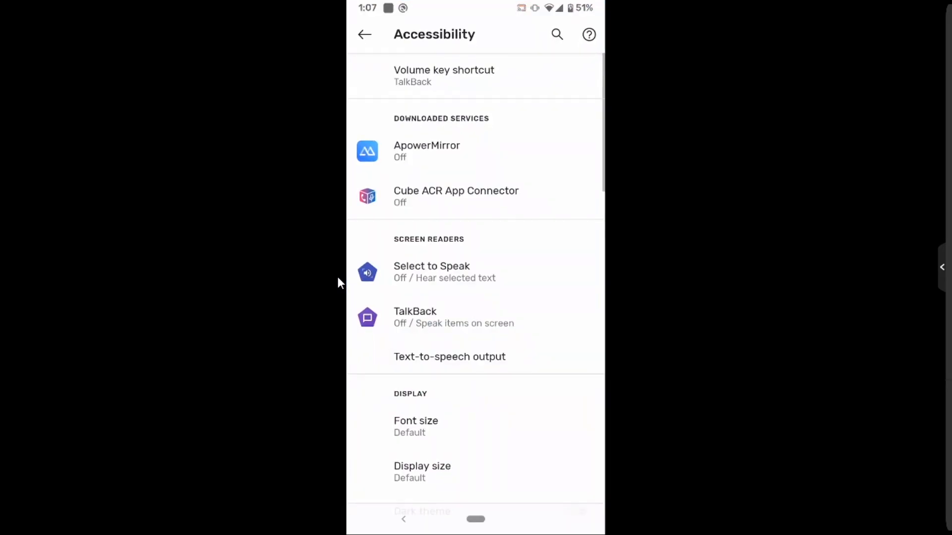
{"action": "scroll", "scroll_direction": "down", "scroll_amount": 3}
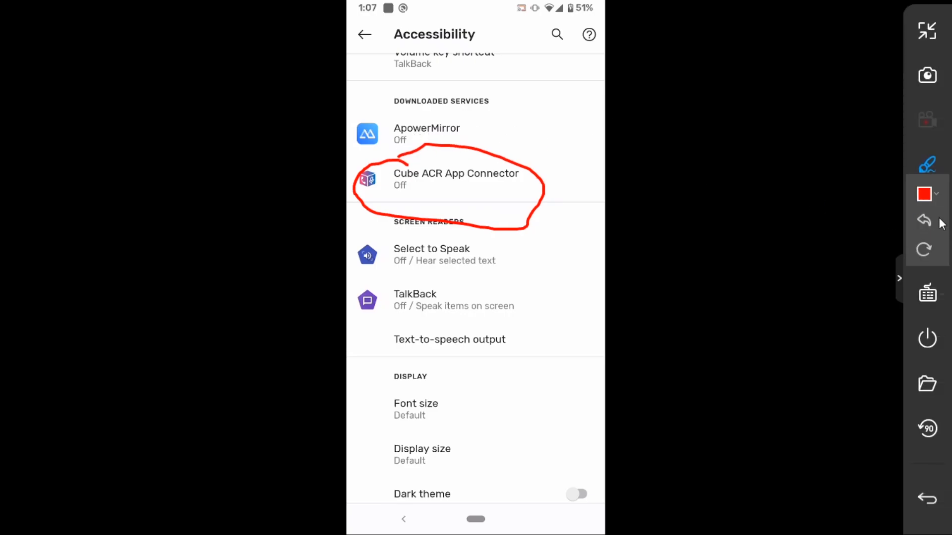
{"action": "left_click", "coordinate": [455, 179]}
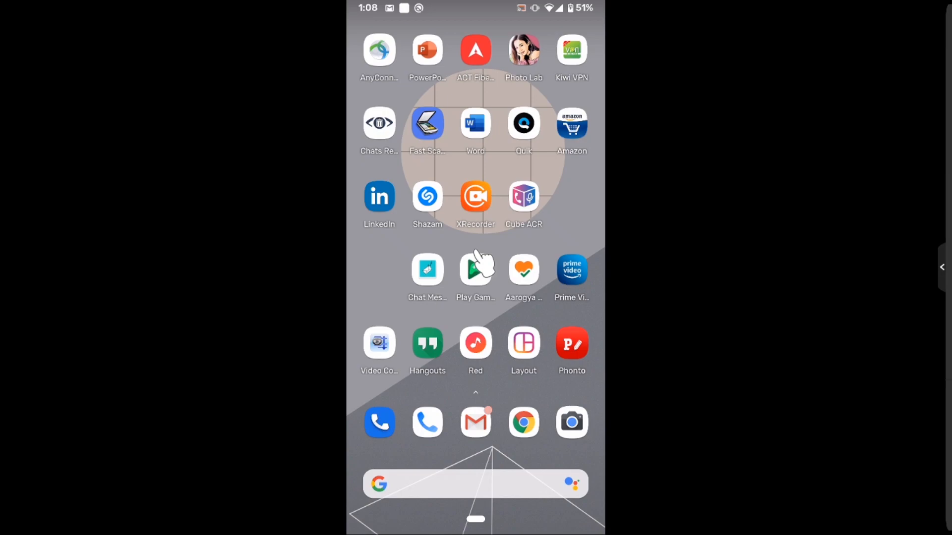
{"action": "mouse_move", "coordinate": [403, 291]}
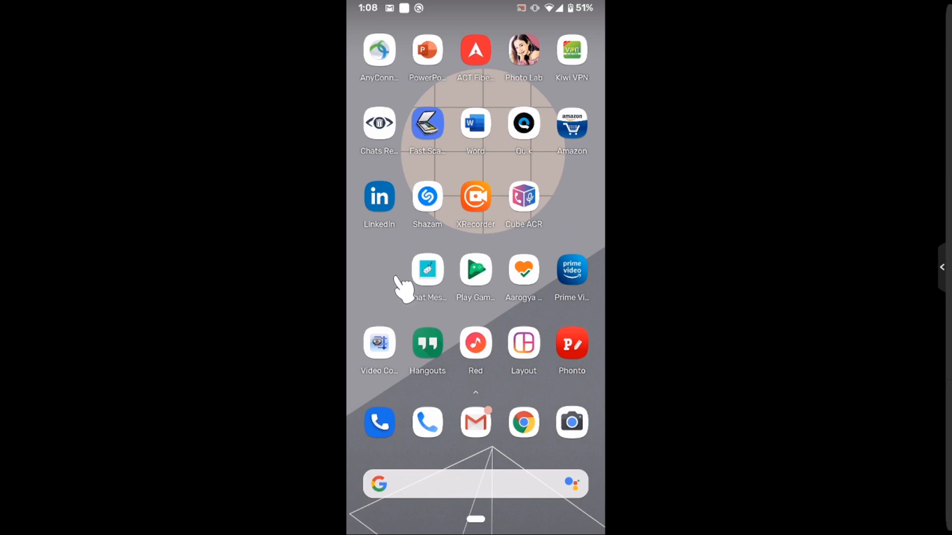
- Launch Cube ACR, pause the phone call recording, then play the second WhatsApp recording
{"action": "left_click", "coordinate": [524, 196]}
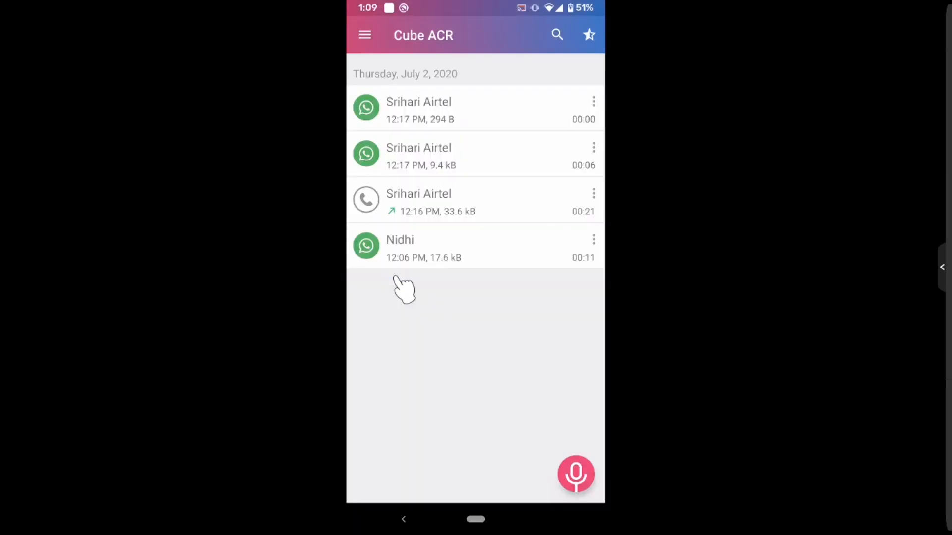
{"action": "mouse_move", "coordinate": [434, 200]}
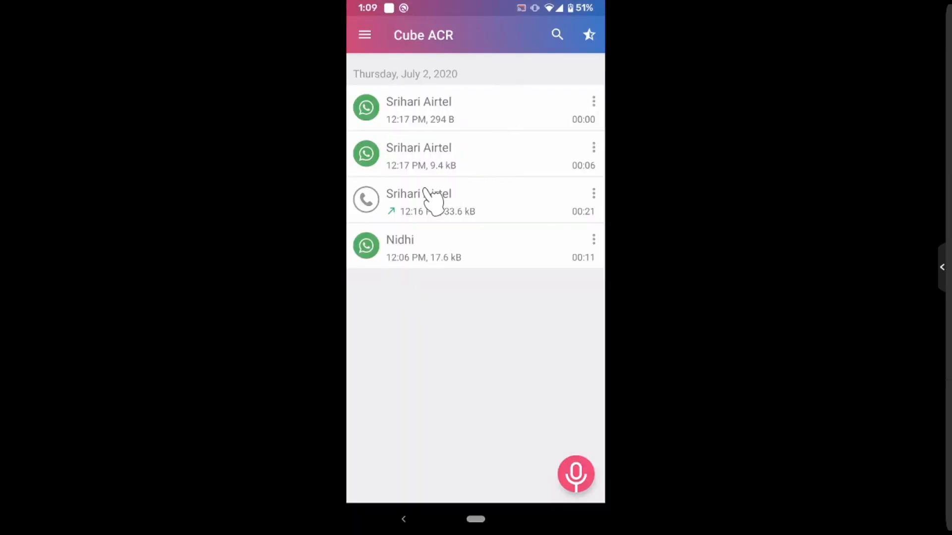
{"action": "mouse_move", "coordinate": [401, 127]}
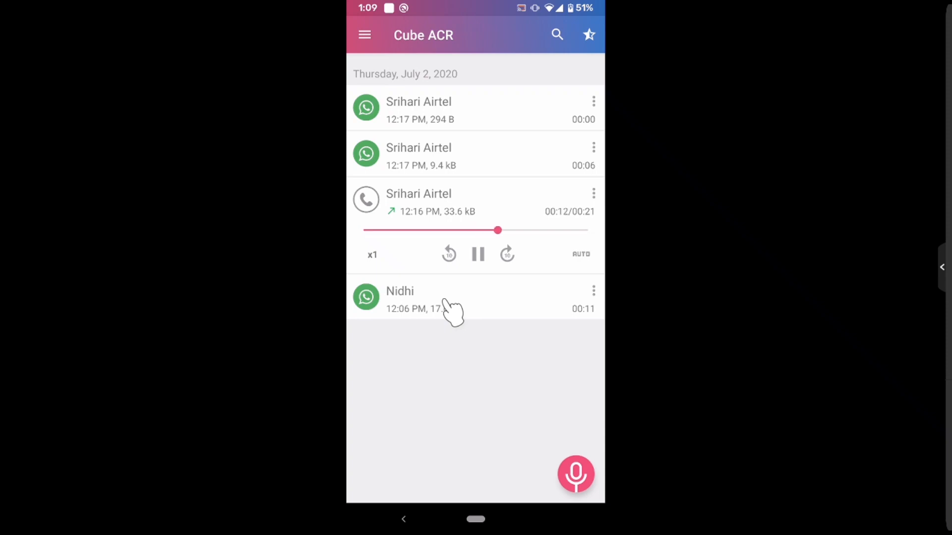
{"action": "left_click", "coordinate": [477, 254]}
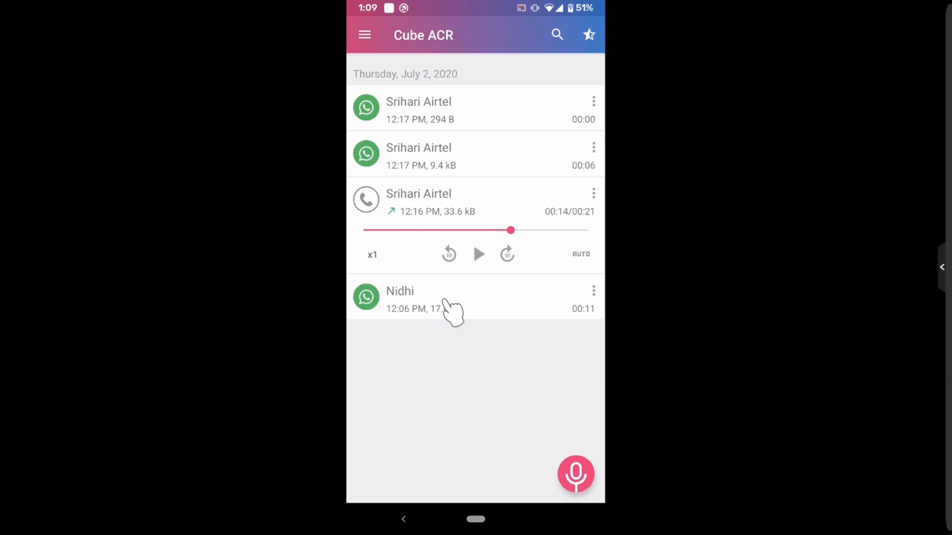
{"action": "left_click", "coordinate": [418, 153]}
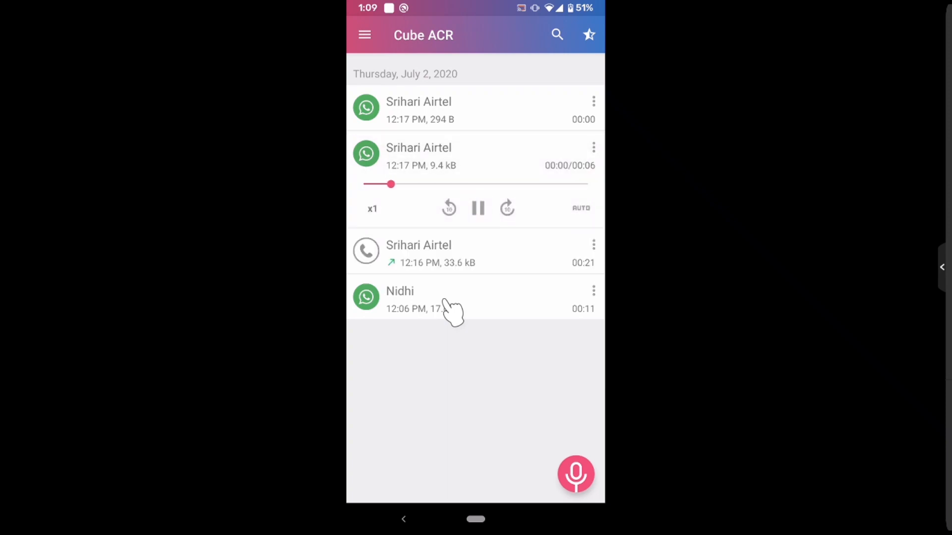
{"action": "left_click", "coordinate": [478, 208]}
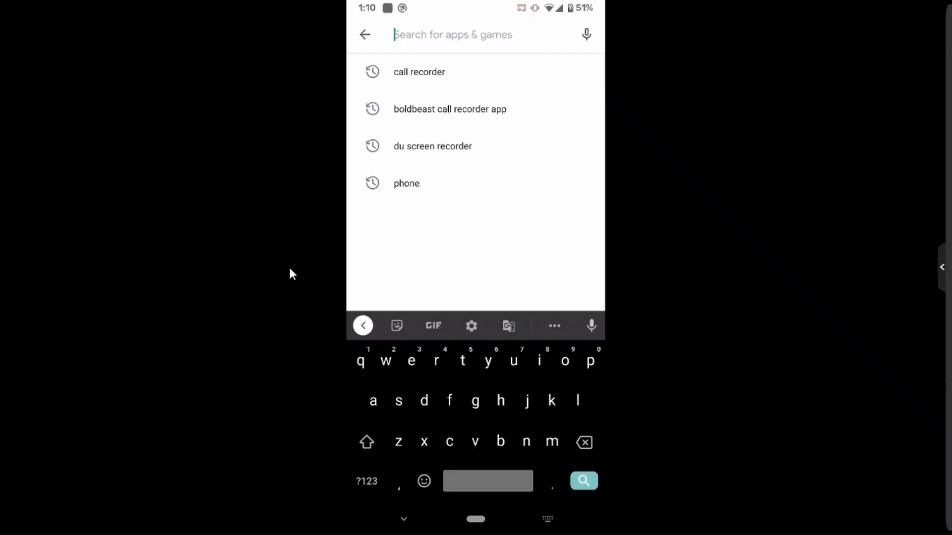
- Search 'boldbeast call recorder app', install Call Recorder (No Ads), and open it
{"action": "left_click", "coordinate": [449, 109]}
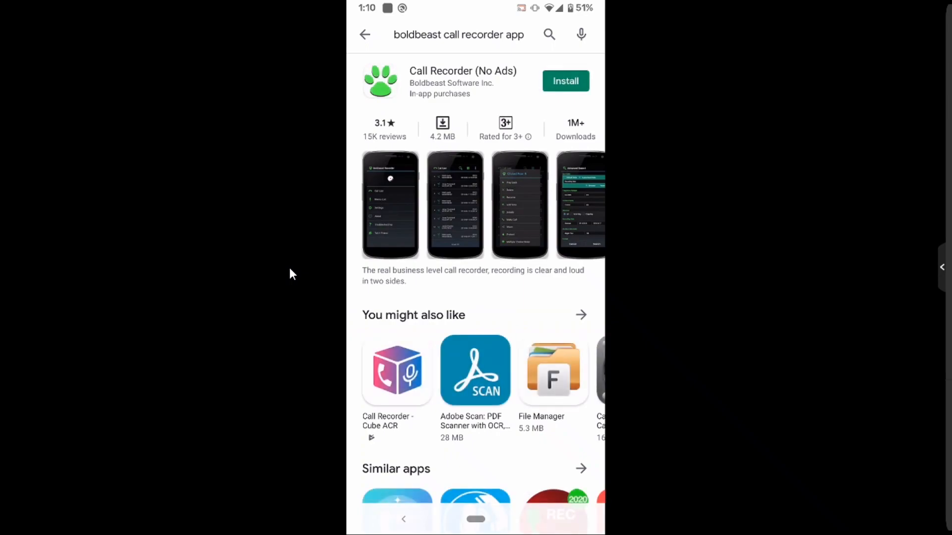
{"action": "left_click", "coordinate": [564, 81]}
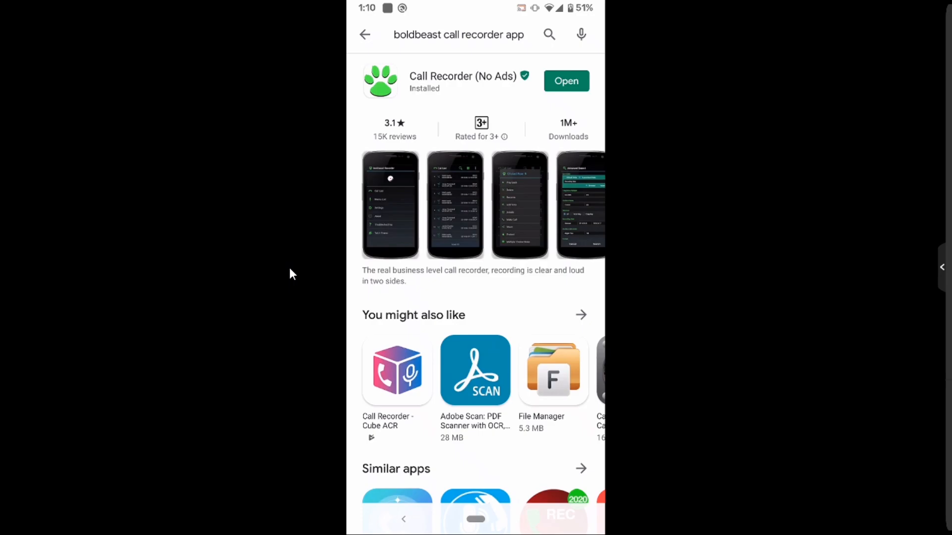
{"action": "left_click", "coordinate": [565, 81]}
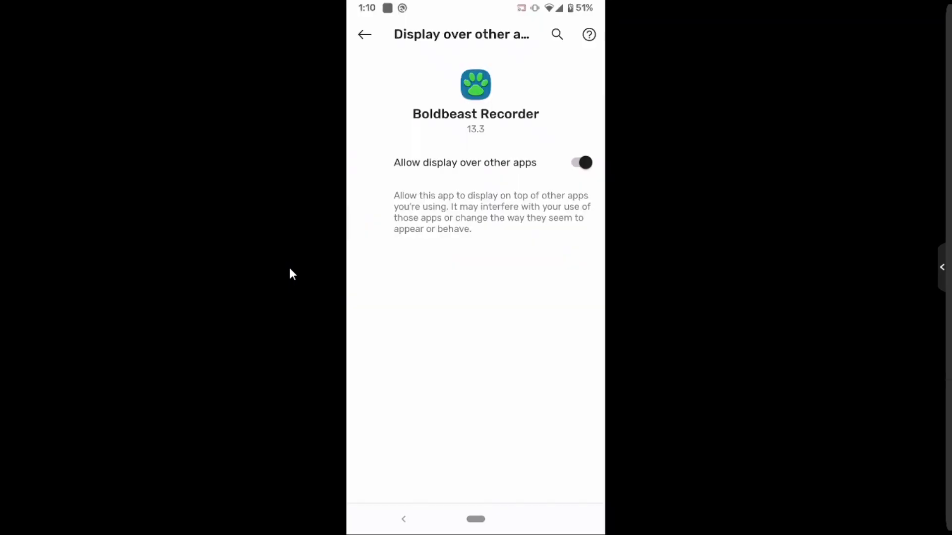
- Search Settings for accessibility and switch on the Boldbeast Call Recorder service
{"action": "left_click", "coordinate": [556, 34]}
{"action": "type", "text": "a"}
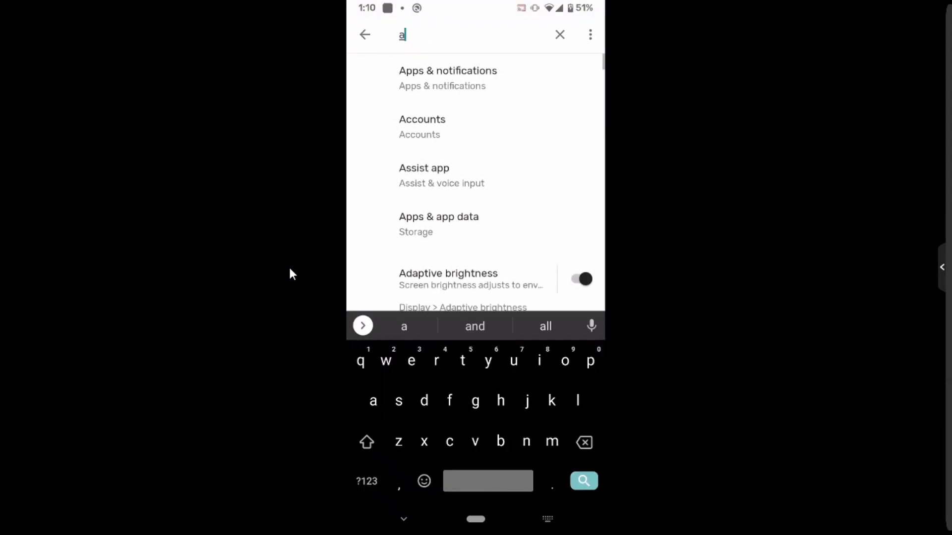
{"action": "type", "text": "cc"}
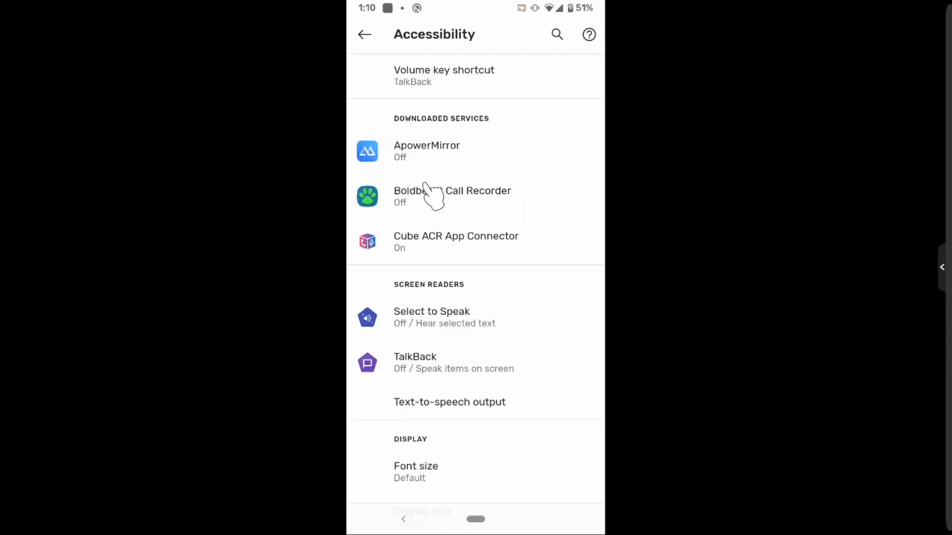
{"action": "left_click", "coordinate": [451, 196]}
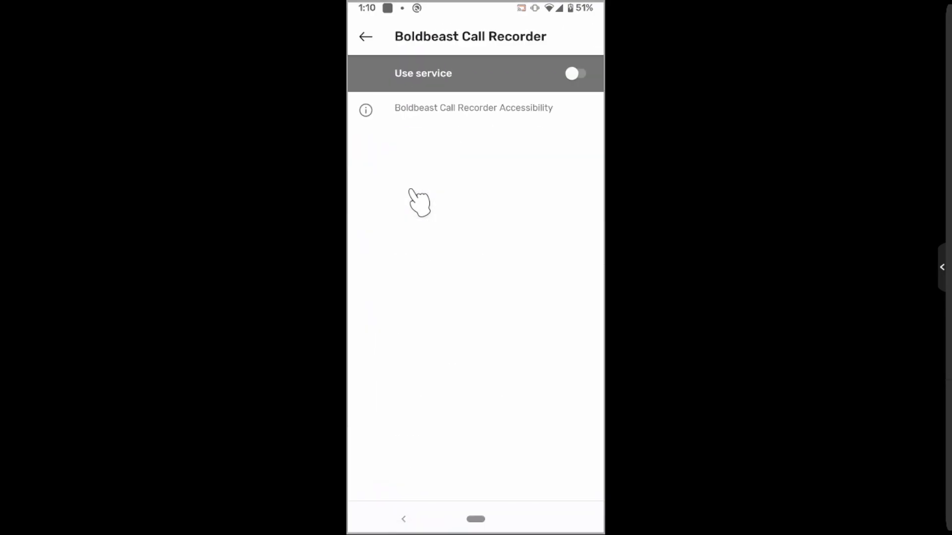
{"action": "left_click", "coordinate": [366, 36]}
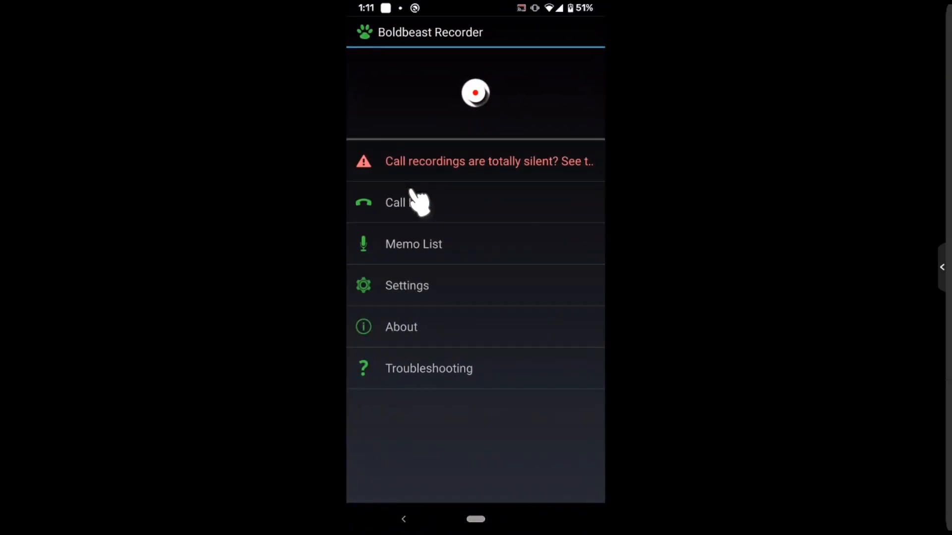
- Open Boldbeast Settings and acknowledge the license-transfer notice with 'OK, I know it'
{"action": "left_click", "coordinate": [406, 285]}
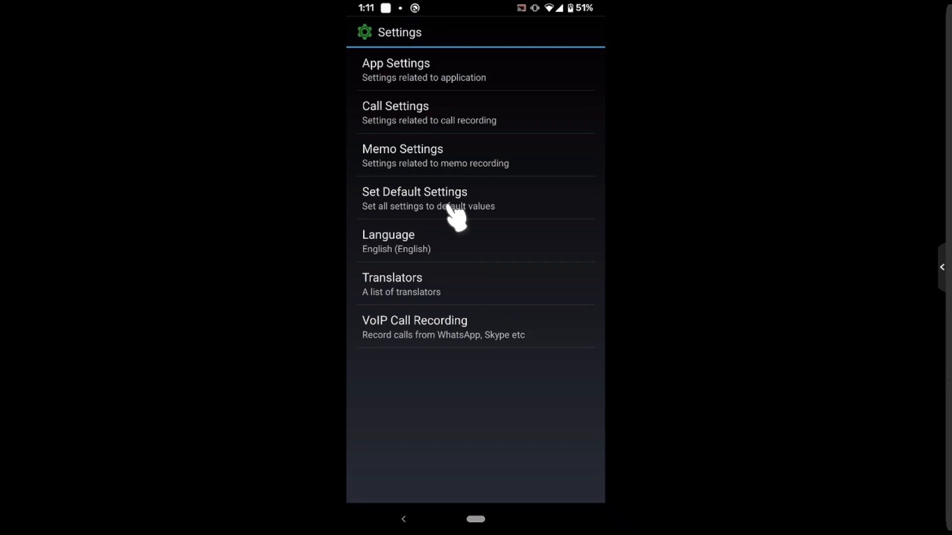
{"action": "mouse_move", "coordinate": [561, 229]}
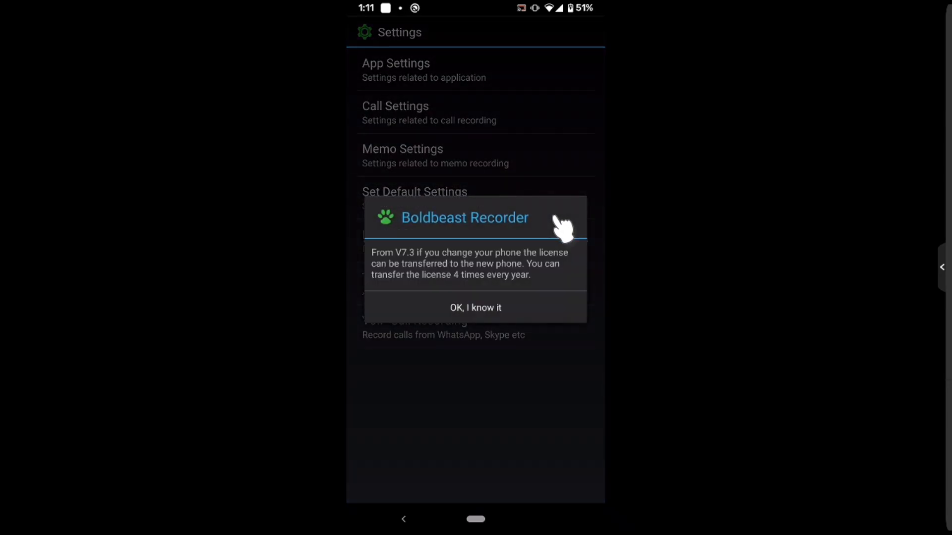
{"action": "left_click", "coordinate": [475, 308]}
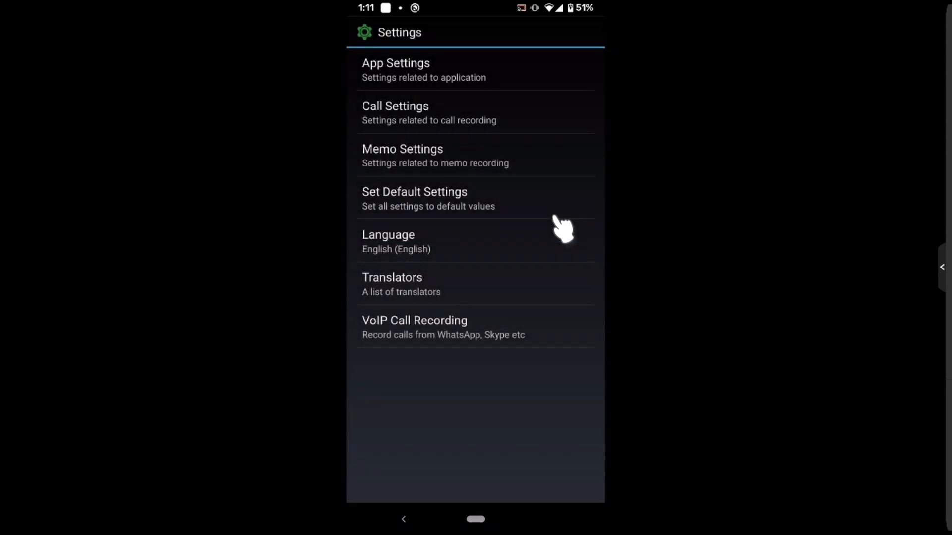
{"action": "mouse_move", "coordinate": [313, 229]}
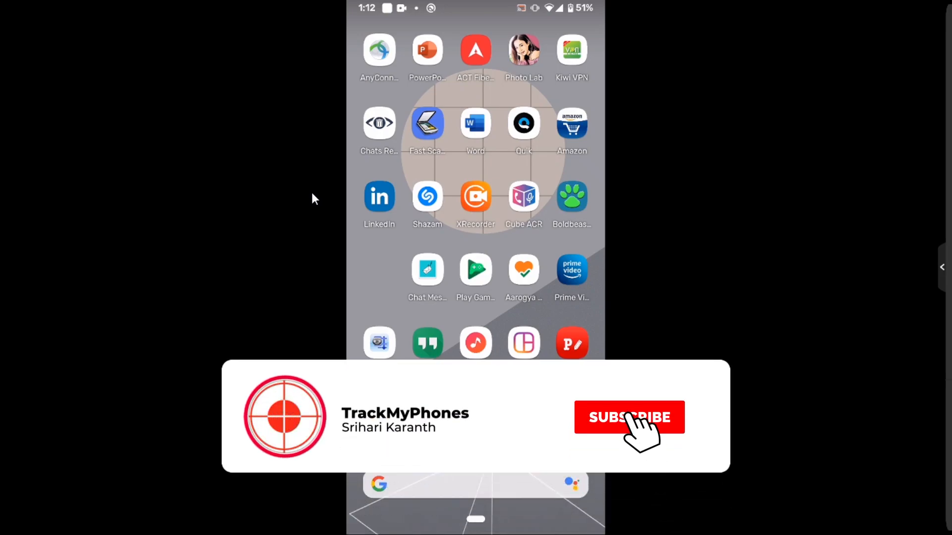
- Return to the home screen showing the Cube ACR and Boldbeast icons
{"action": "left_click", "coordinate": [629, 416]}
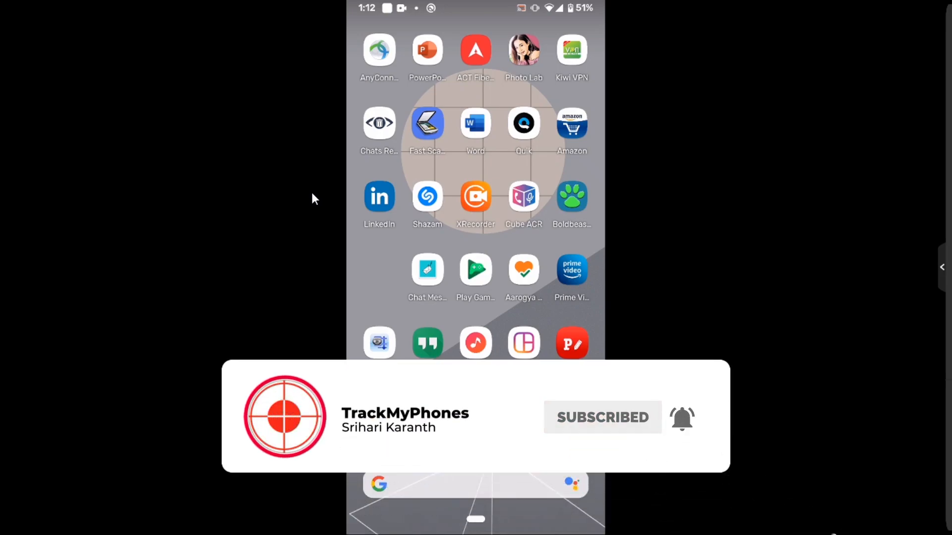